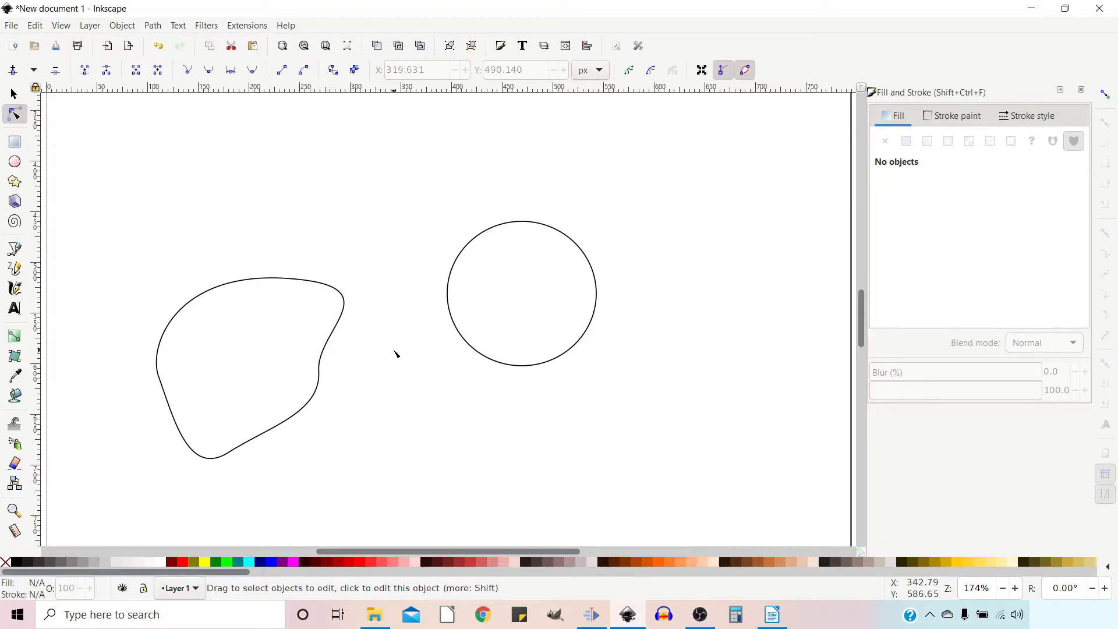
{"action": "mouse_move", "coordinate": [230, 291]}
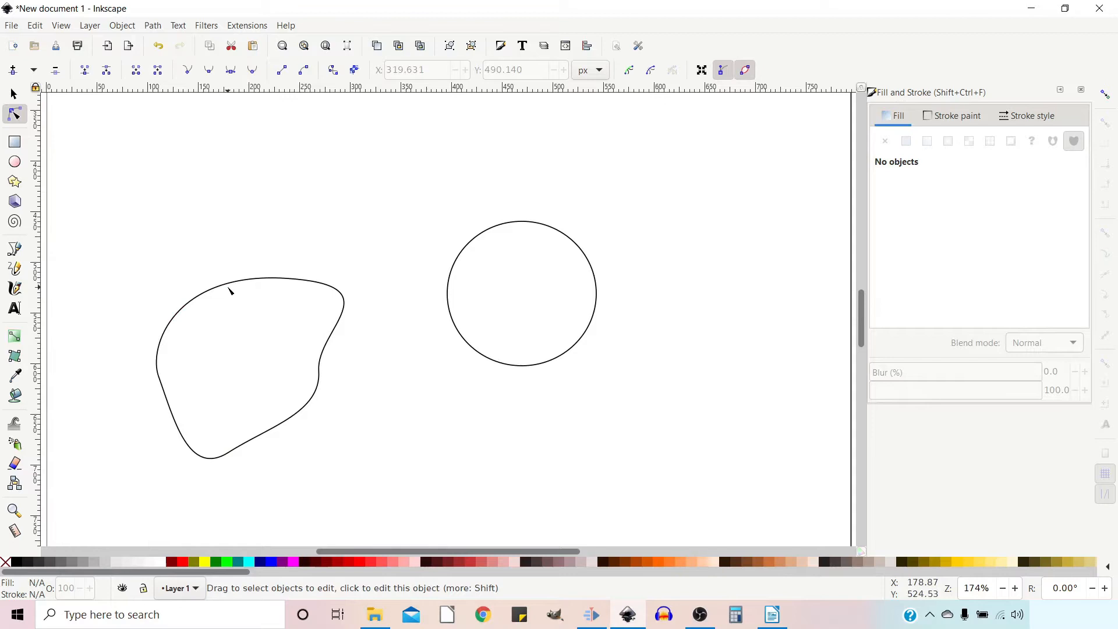
{"action": "mouse_move", "coordinate": [223, 288]}
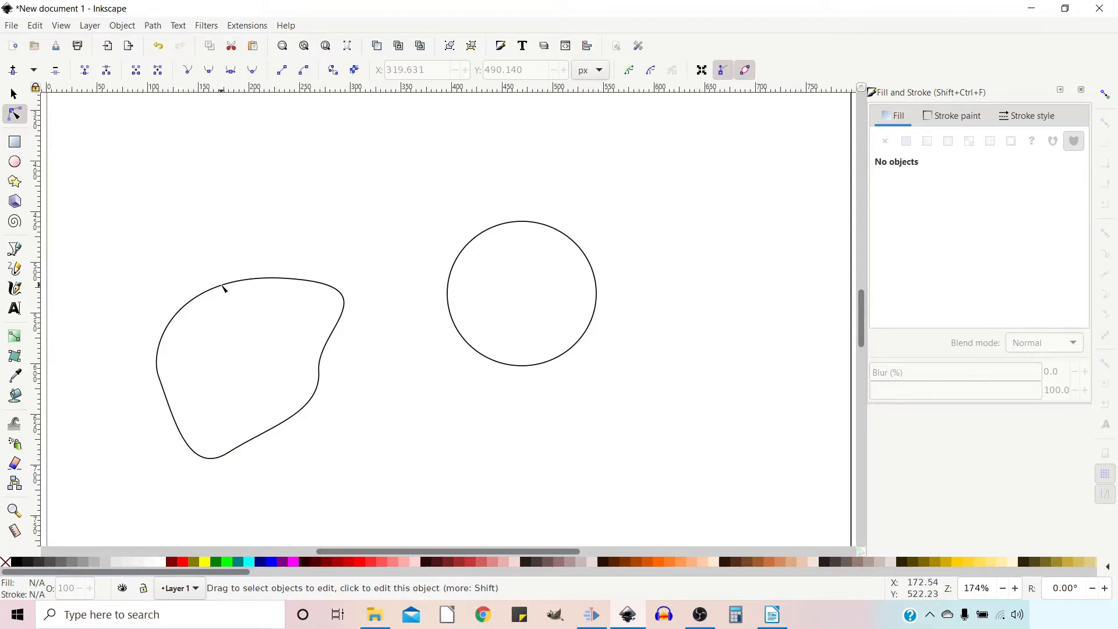
{"action": "mouse_move", "coordinate": [508, 228]}
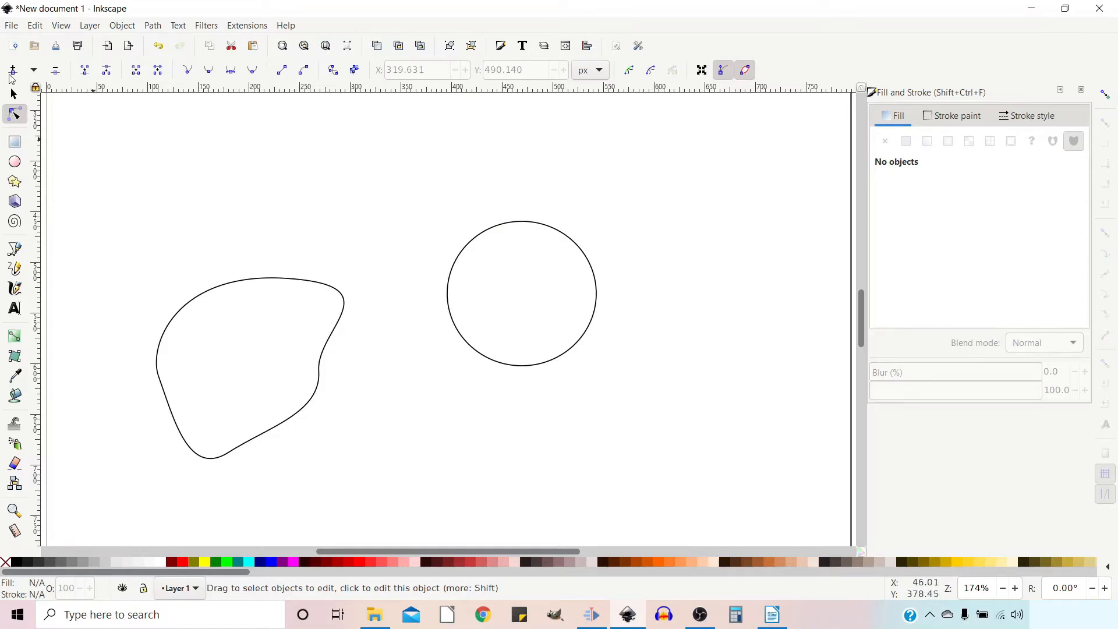
Enable Snap tangentially in Document Properties' Snap settings.
{"action": "left_click", "coordinate": [10, 25]}
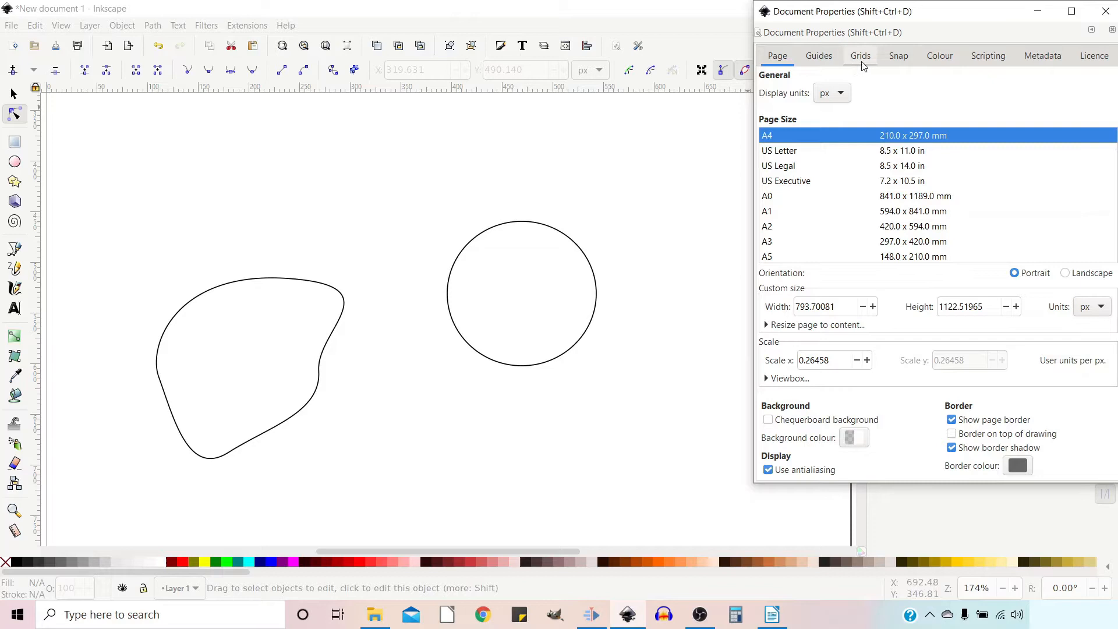
{"action": "left_click", "coordinate": [898, 56]}
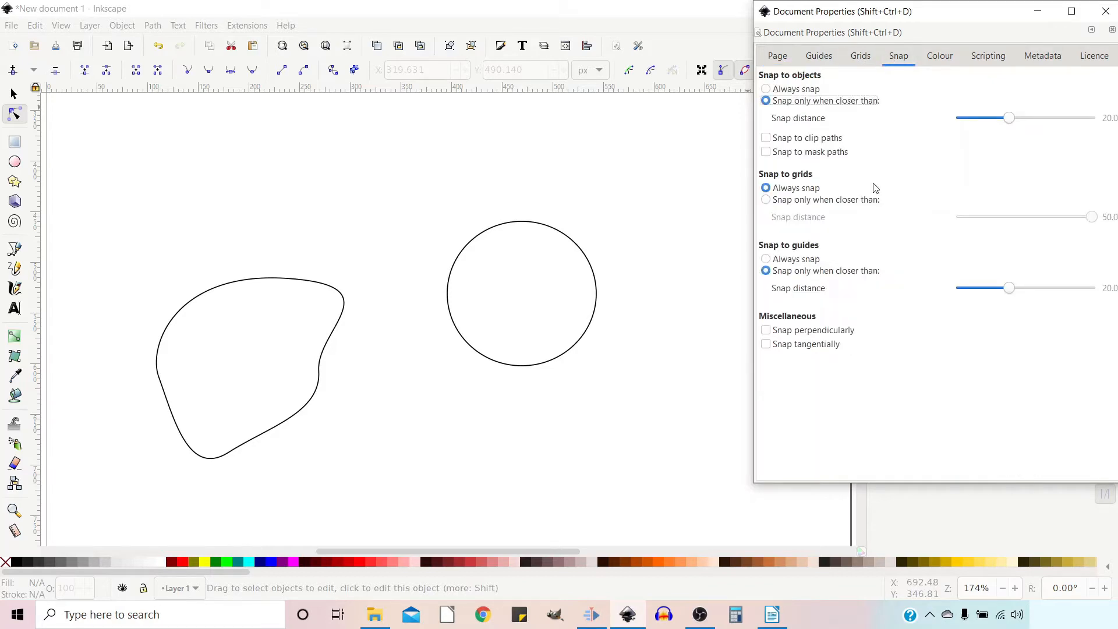
{"action": "mouse_move", "coordinate": [792, 345]}
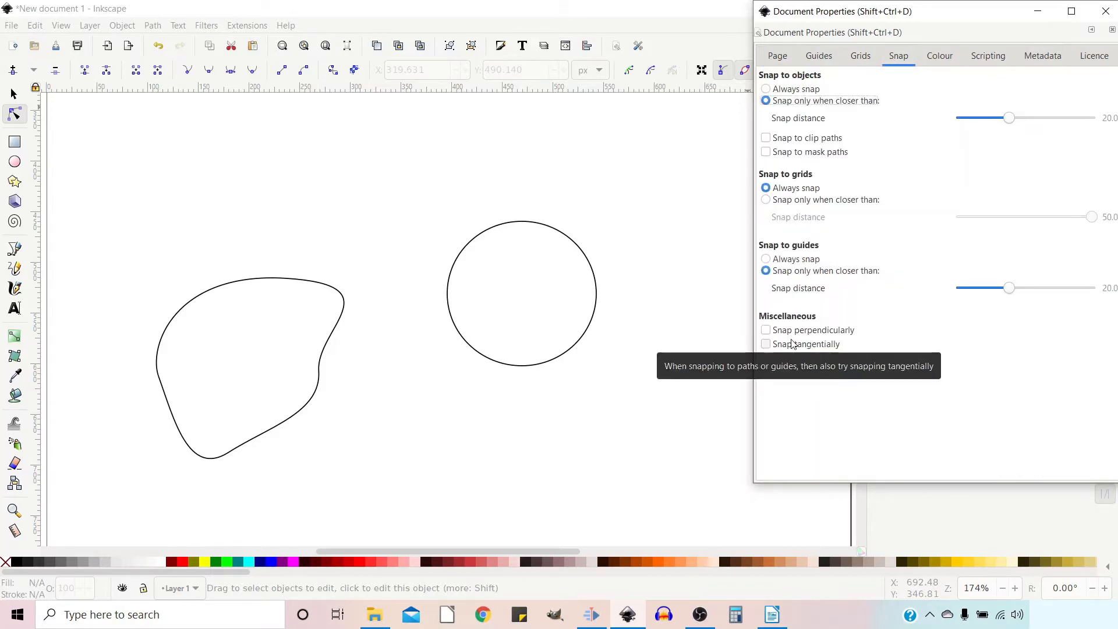
{"action": "mouse_move", "coordinate": [902, 492]}
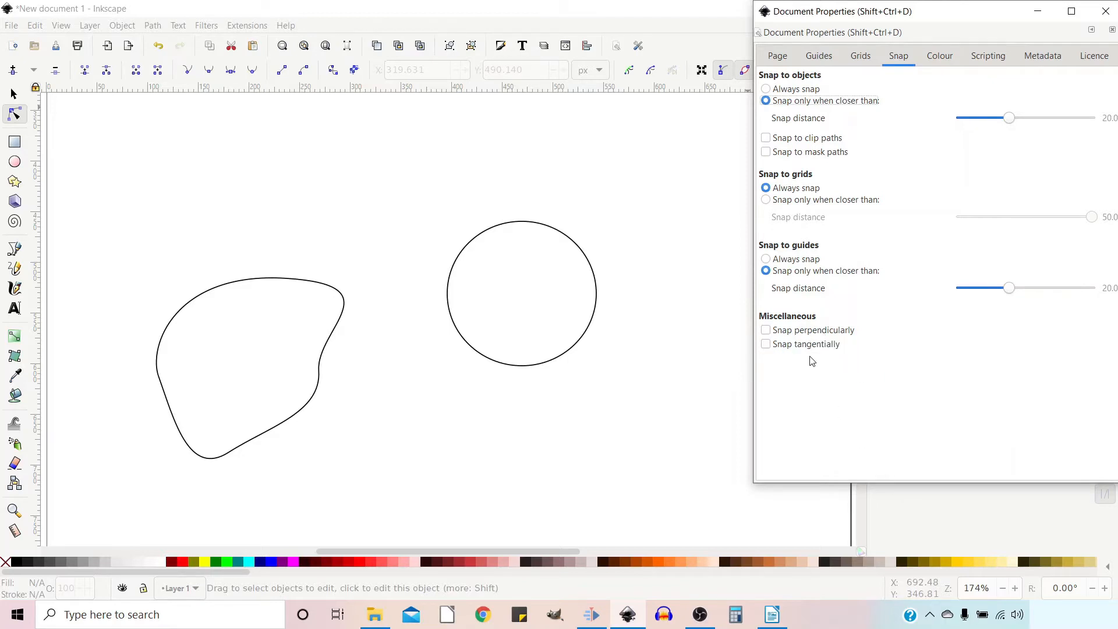
{"action": "left_click", "coordinate": [763, 344]}
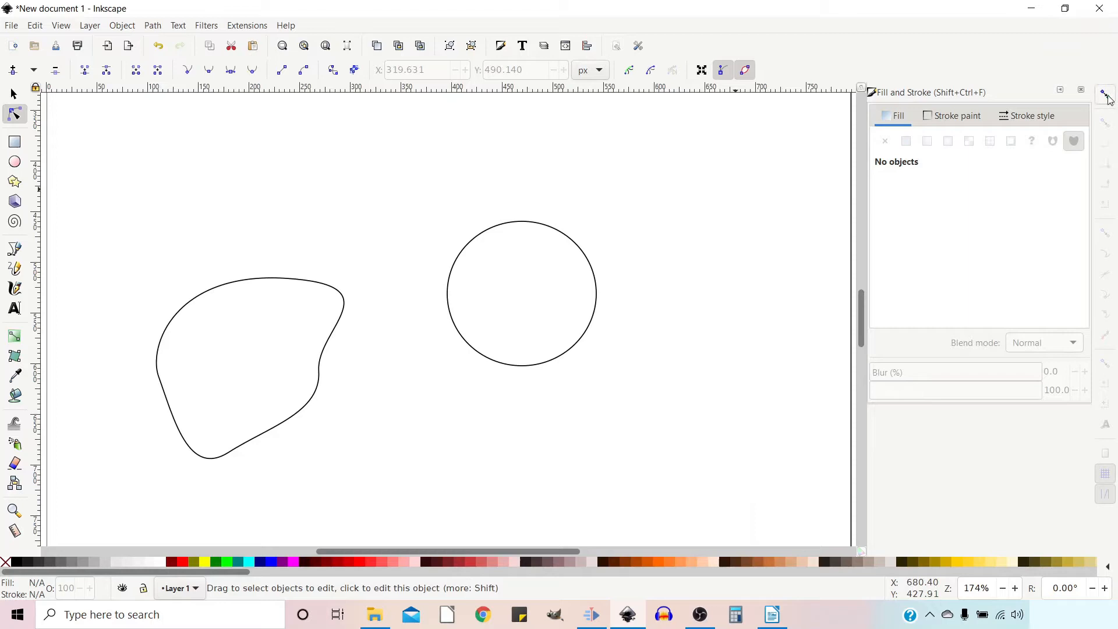
{"action": "mouse_move", "coordinate": [1108, 96]}
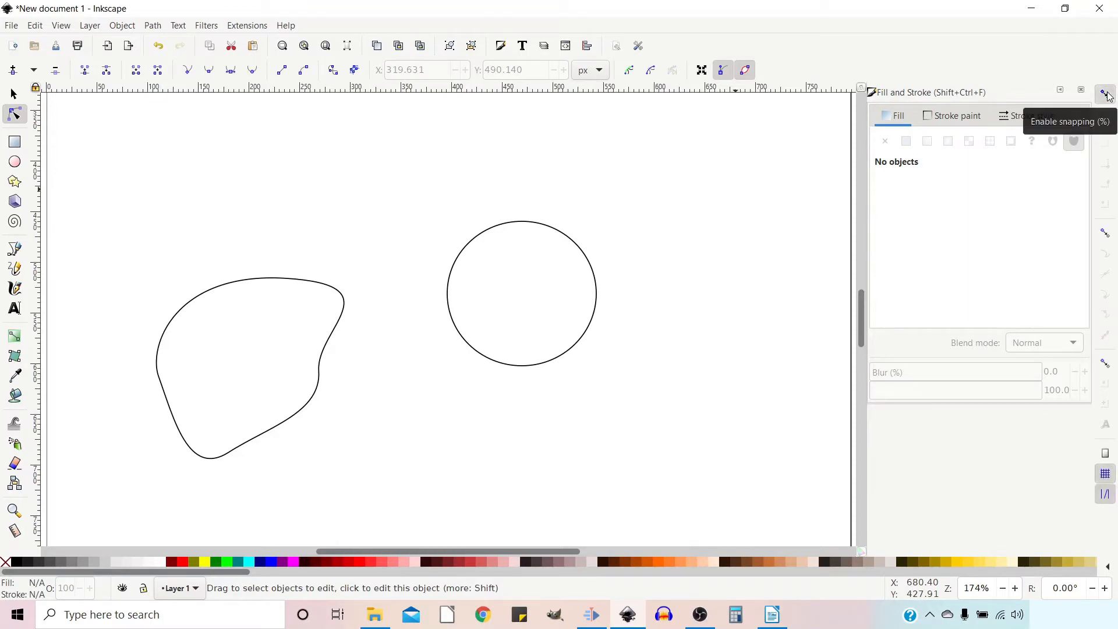
{"action": "mouse_move", "coordinate": [1107, 235]}
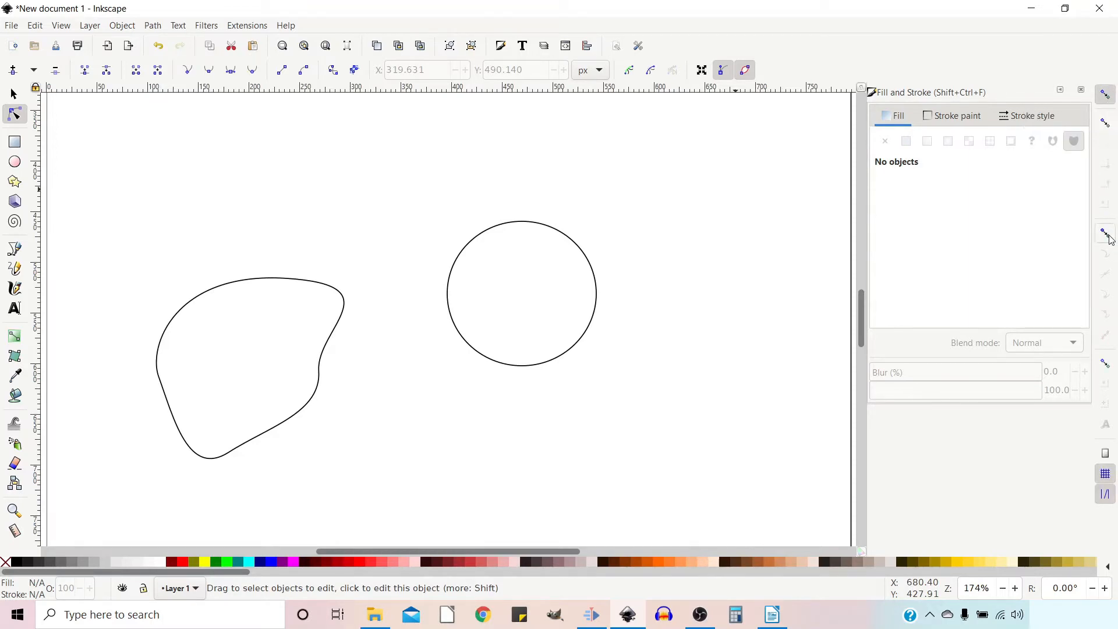
{"action": "mouse_move", "coordinate": [1106, 236]}
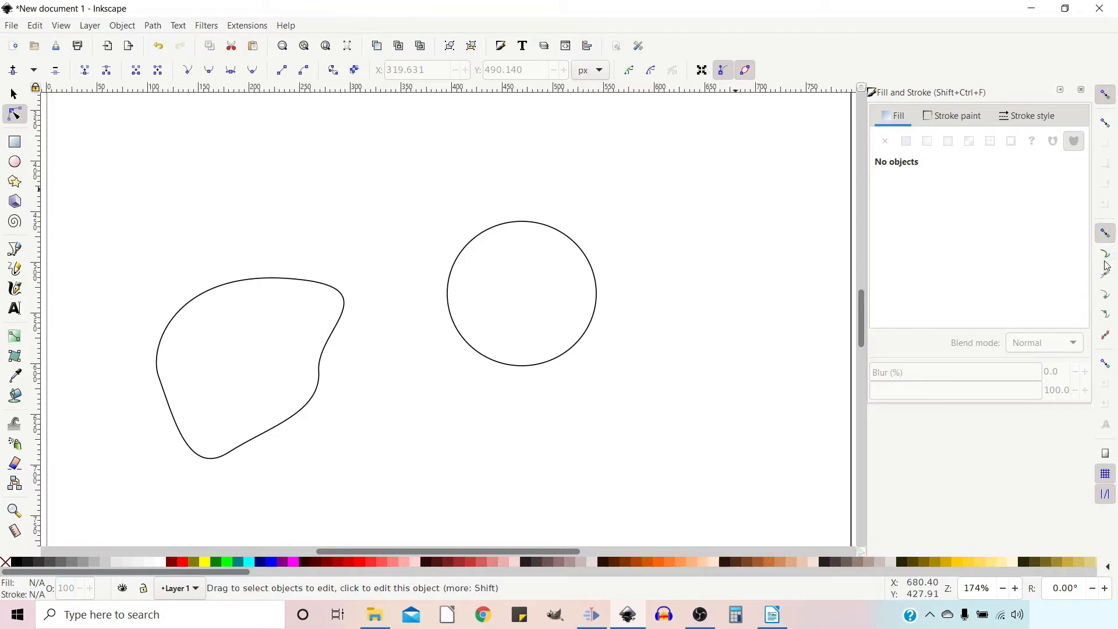
{"action": "mouse_move", "coordinate": [1104, 256]}
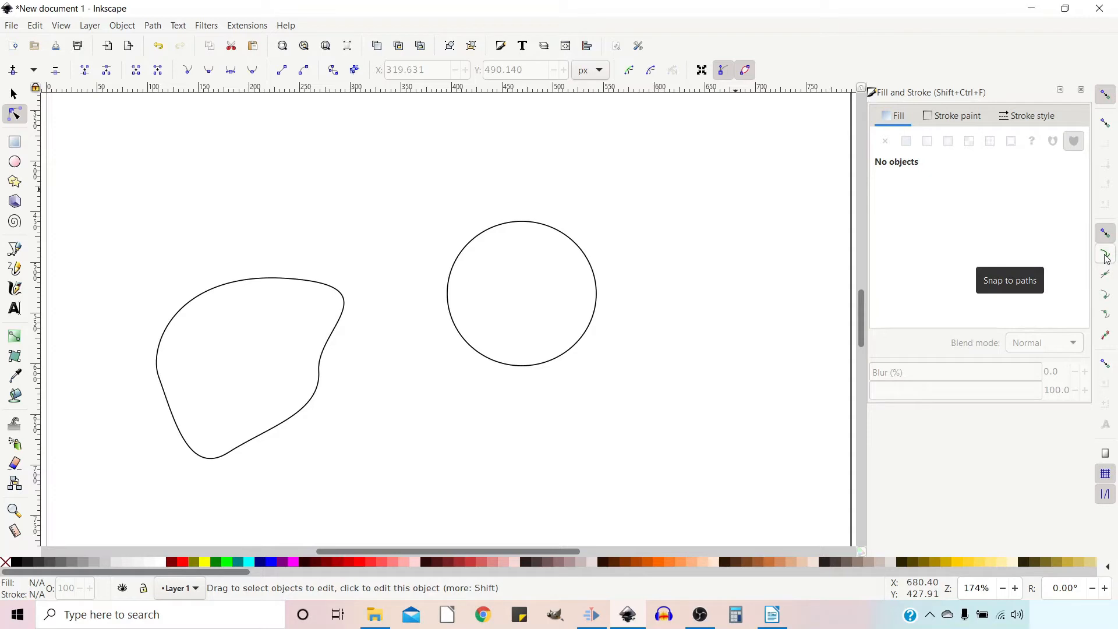
{"action": "mouse_move", "coordinate": [1104, 296]}
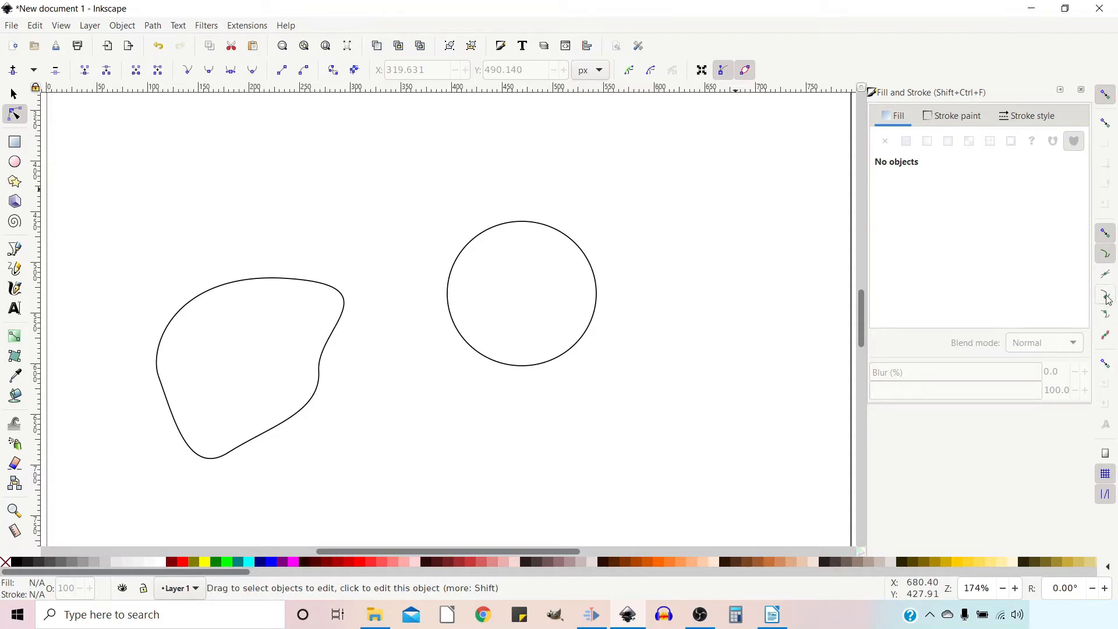
{"action": "mouse_move", "coordinate": [1104, 296]}
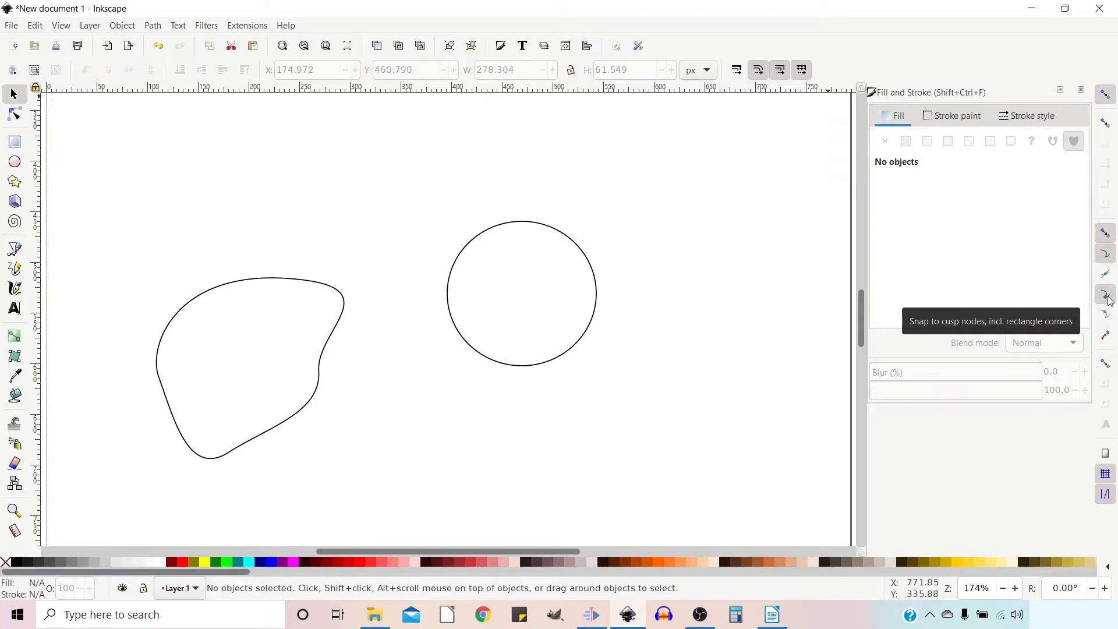
{"action": "mouse_move", "coordinate": [55, 242]}
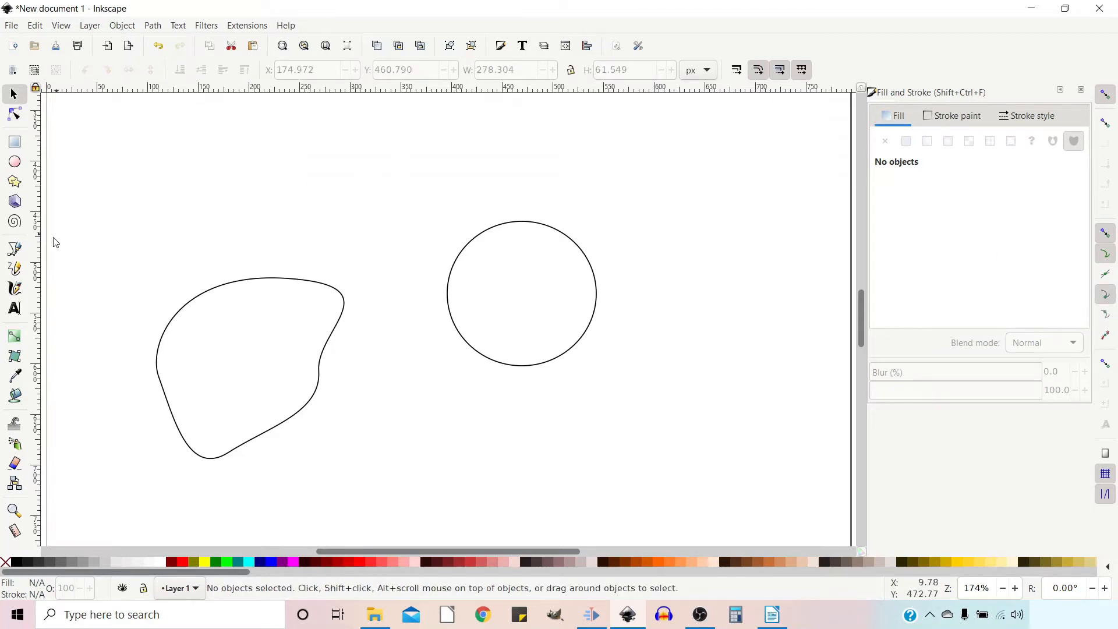
Select the Bezier pen tool to draw a straight path between the blob and circle.
{"action": "left_click", "coordinate": [14, 251]}
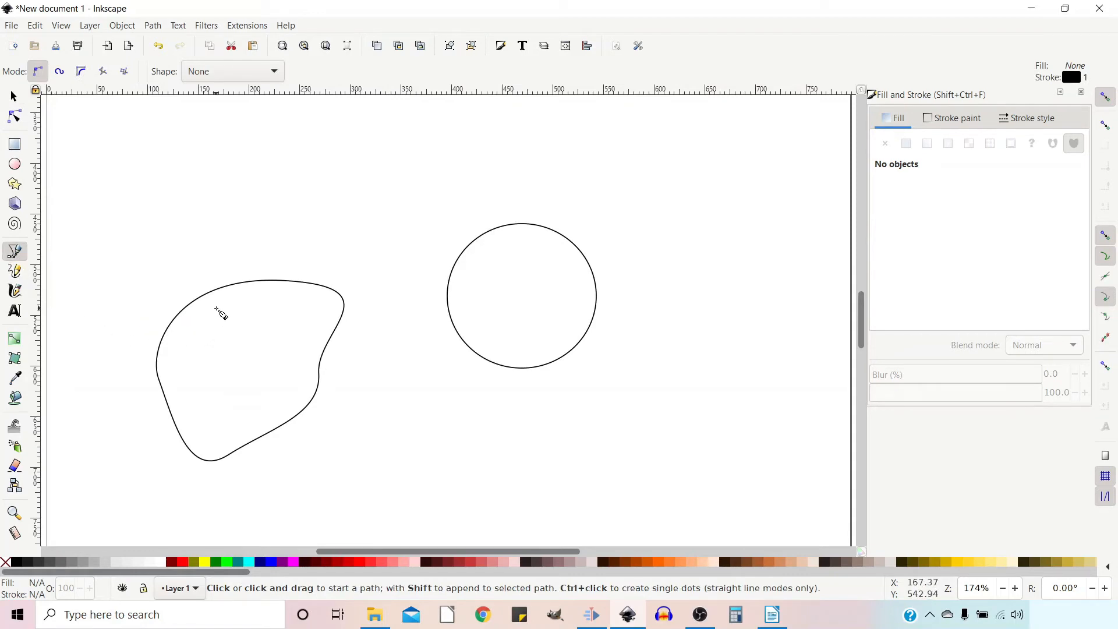
{"action": "mouse_move", "coordinate": [218, 299]}
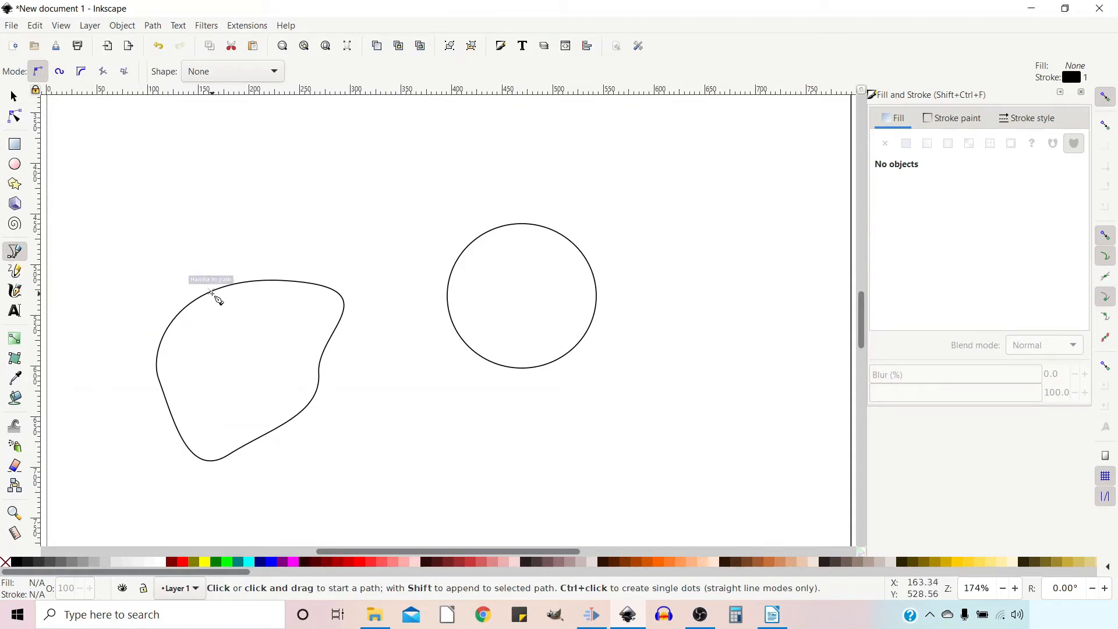
{"action": "mouse_move", "coordinate": [205, 297]}
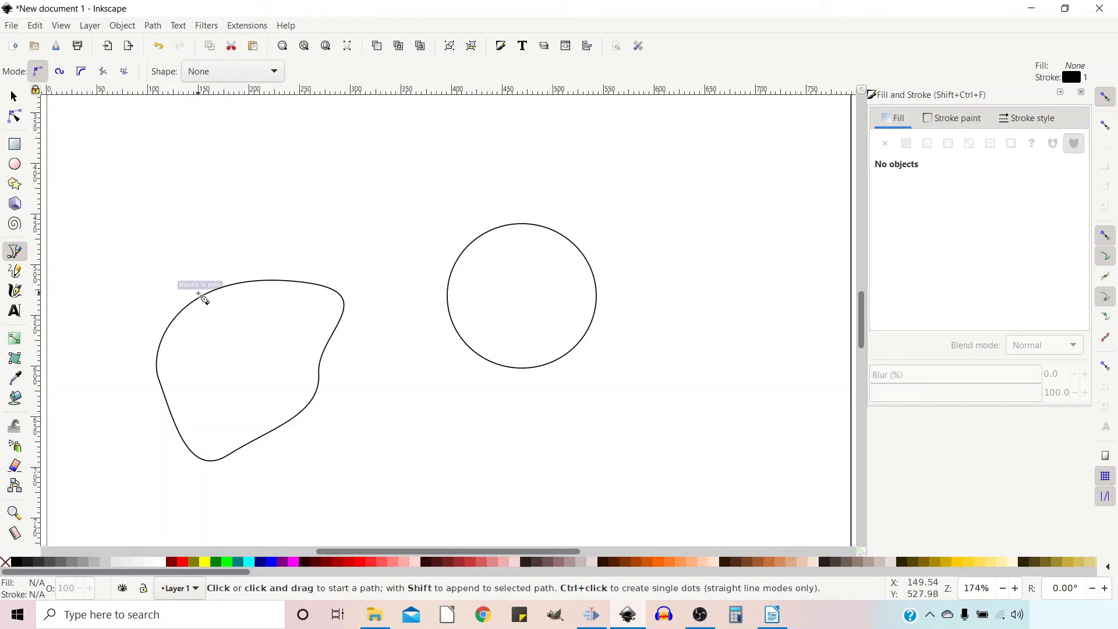
{"action": "mouse_move", "coordinate": [183, 319]}
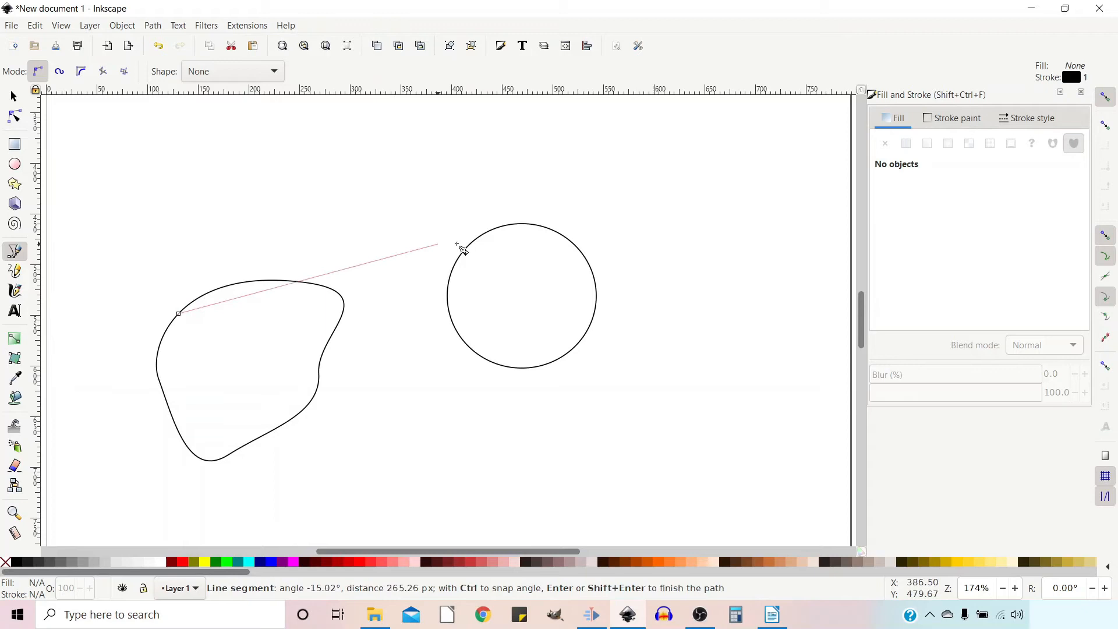
{"action": "mouse_move", "coordinate": [504, 237]}
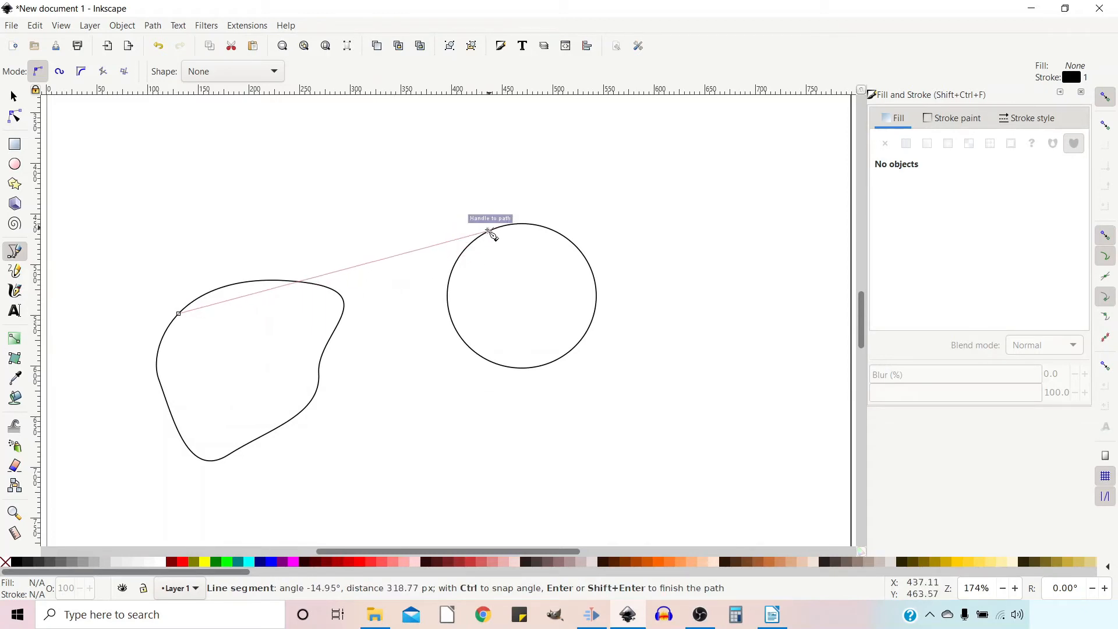
{"action": "mouse_move", "coordinate": [469, 242]}
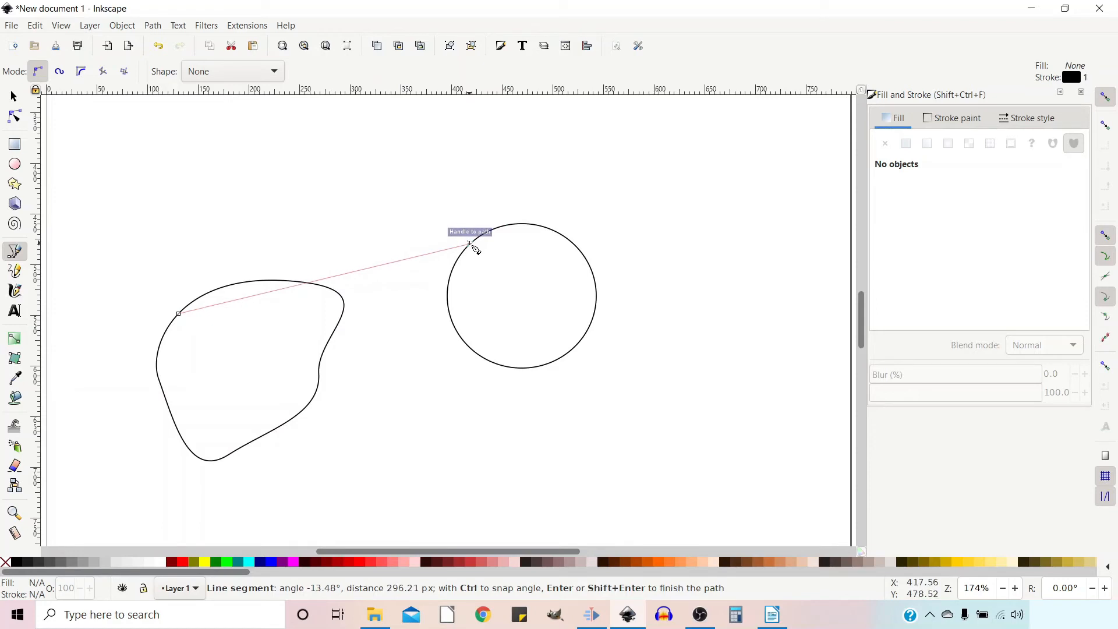
{"action": "mouse_move", "coordinate": [474, 246]}
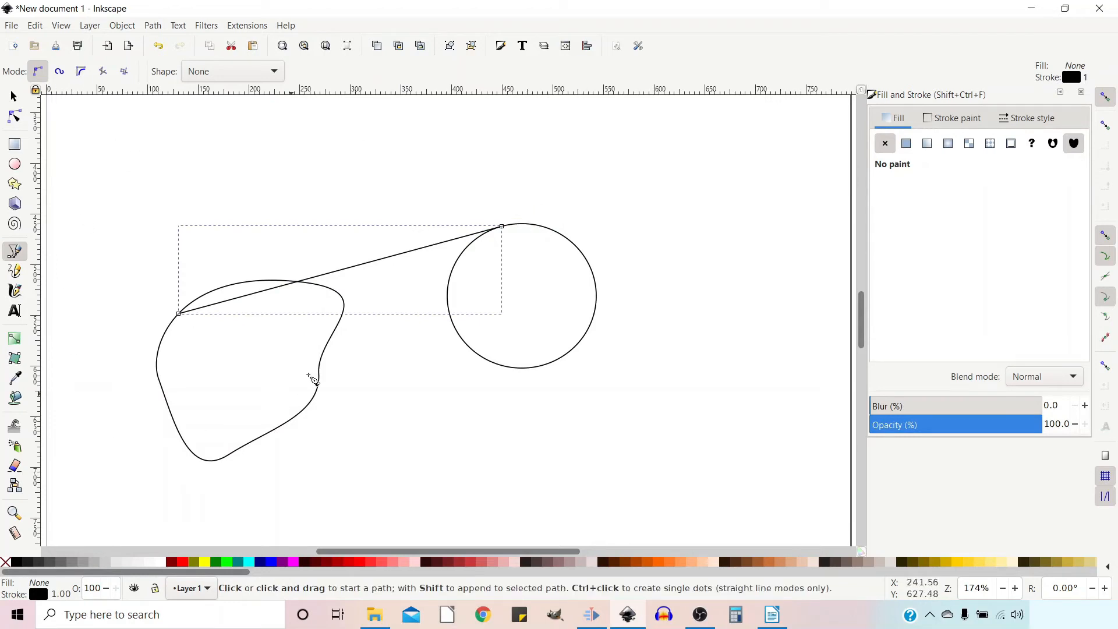
{"action": "mouse_move", "coordinate": [305, 326]}
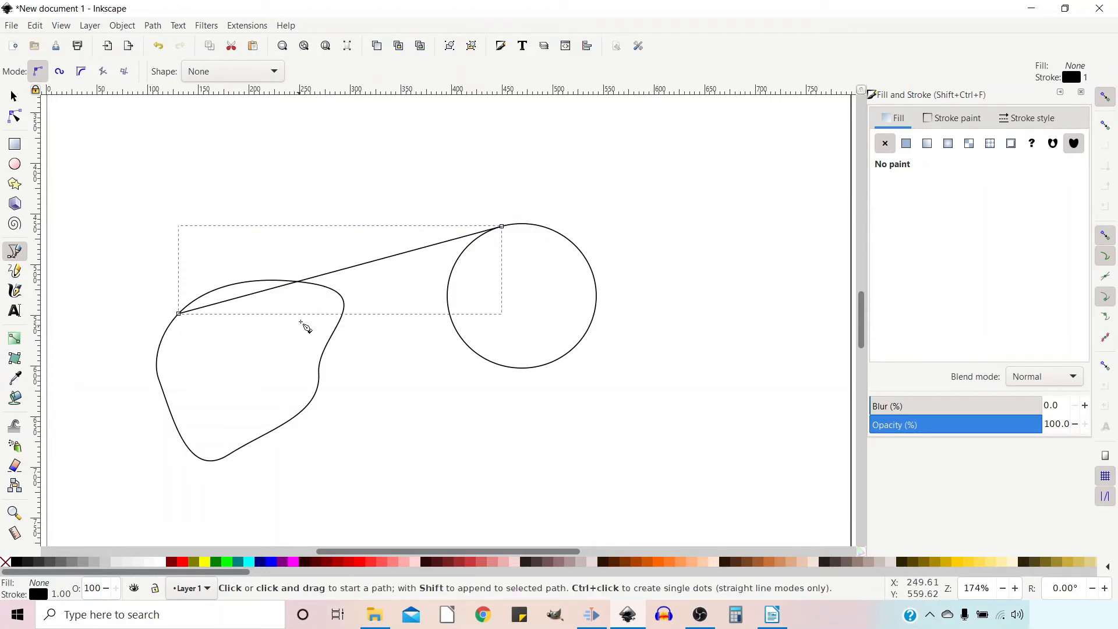
{"action": "mouse_move", "coordinate": [232, 291]}
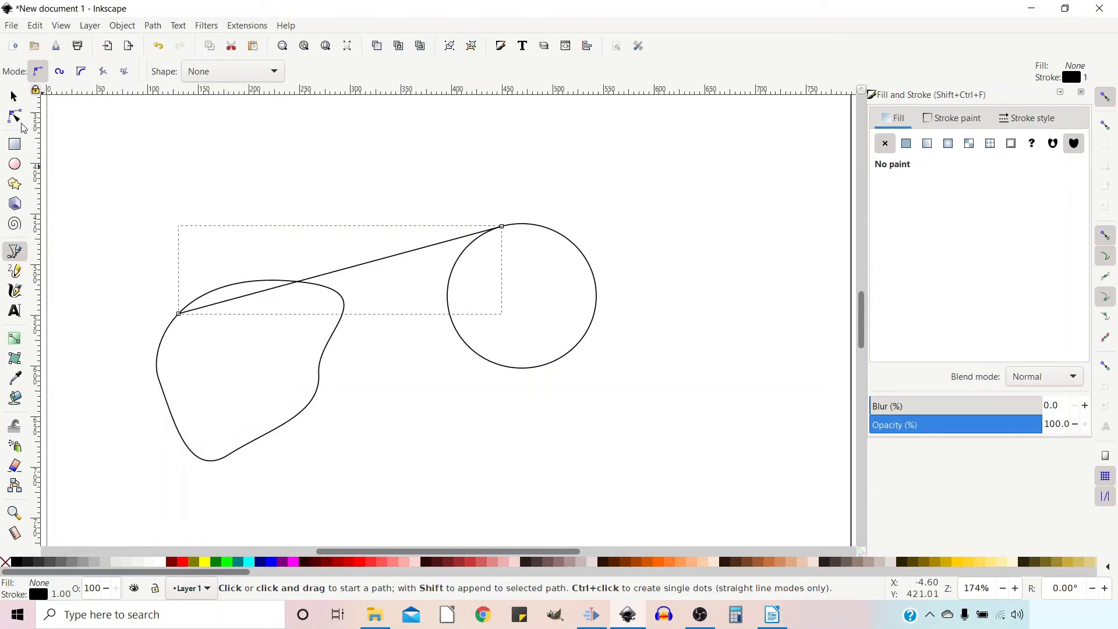
With the Node tool, slide the line's left end along the blob to its tangent point.
{"action": "left_click", "coordinate": [14, 115]}
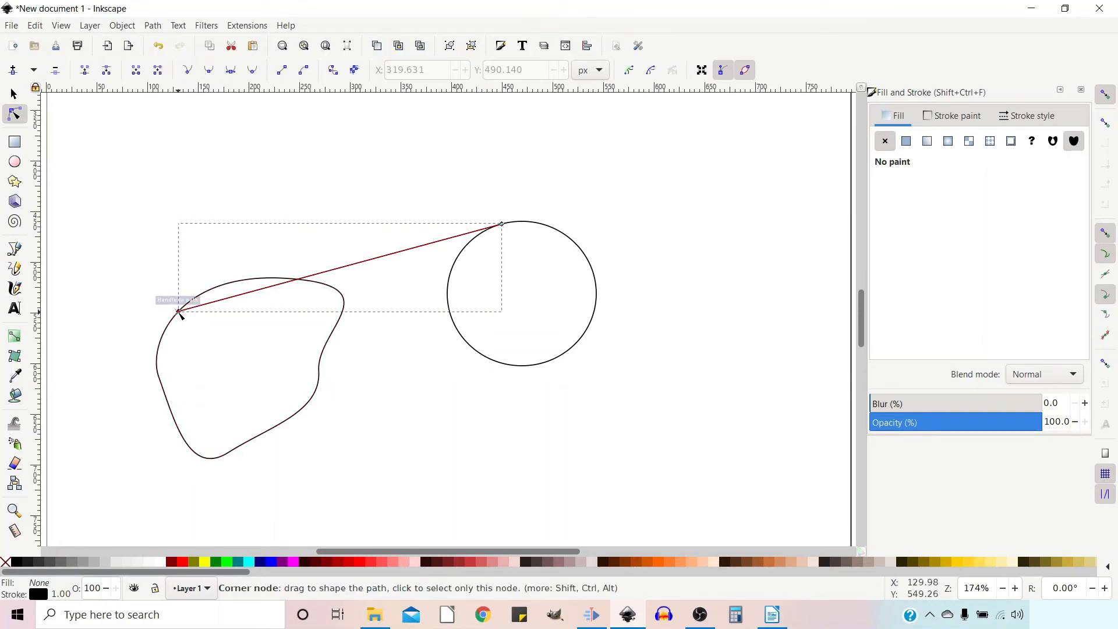
{"action": "left_click_drag", "start_coordinate": [178, 312], "coordinate": [198, 296]}
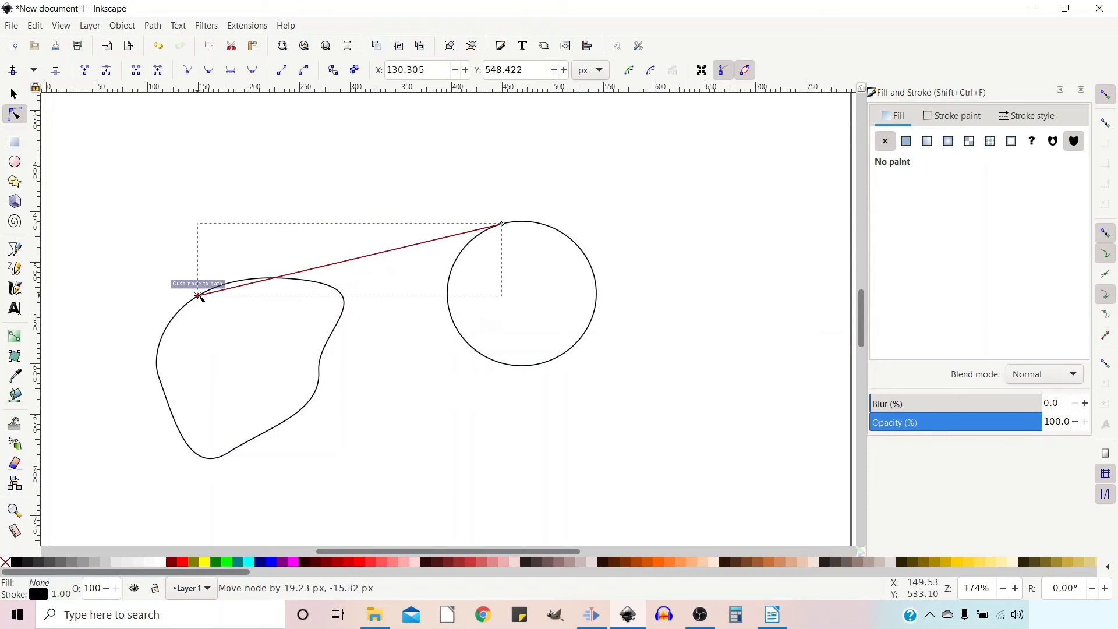
{"action": "left_click_drag", "start_coordinate": [198, 295], "coordinate": [234, 281]}
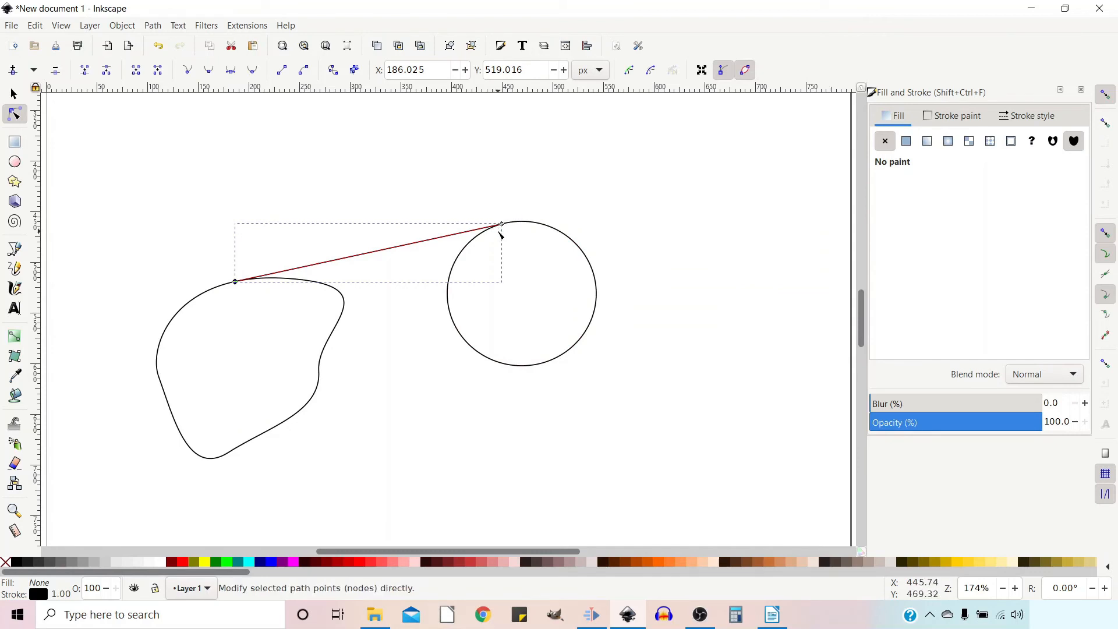
Adjust the line's right end so it touches the circle tangentially.
{"action": "left_click", "coordinate": [501, 224]}
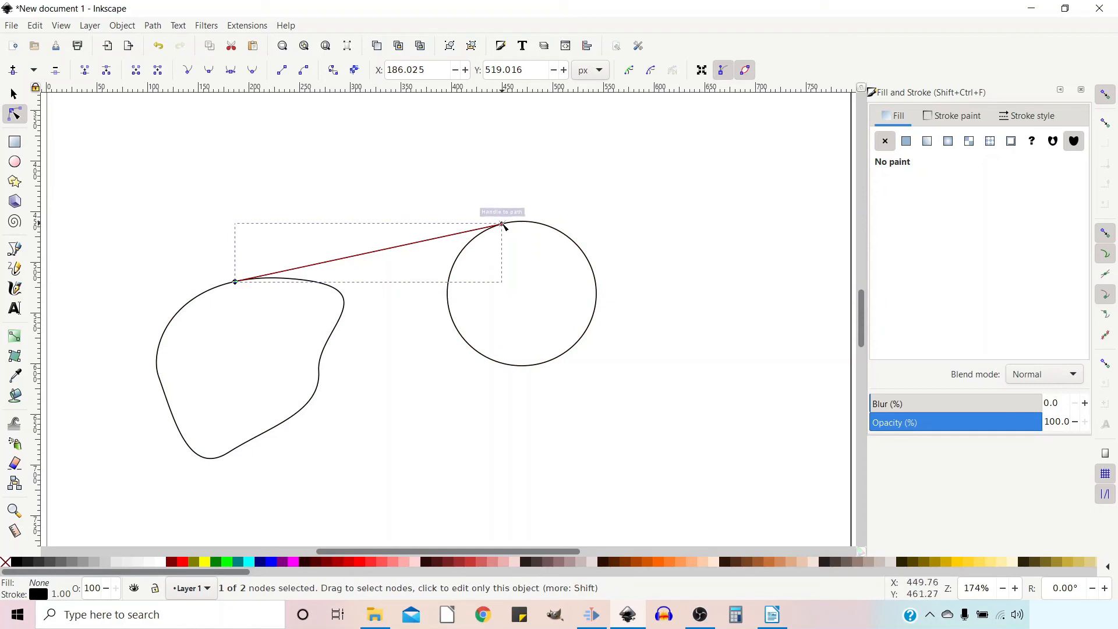
{"action": "left_click_drag", "start_coordinate": [502, 225], "coordinate": [505, 224]}
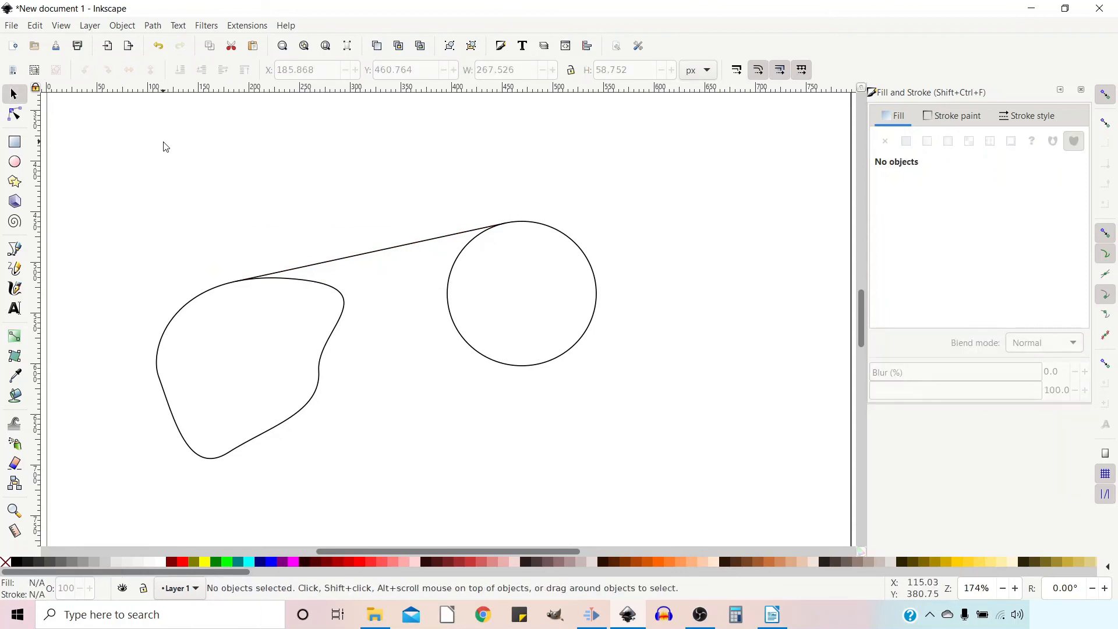
{"action": "mouse_move", "coordinate": [719, 288]}
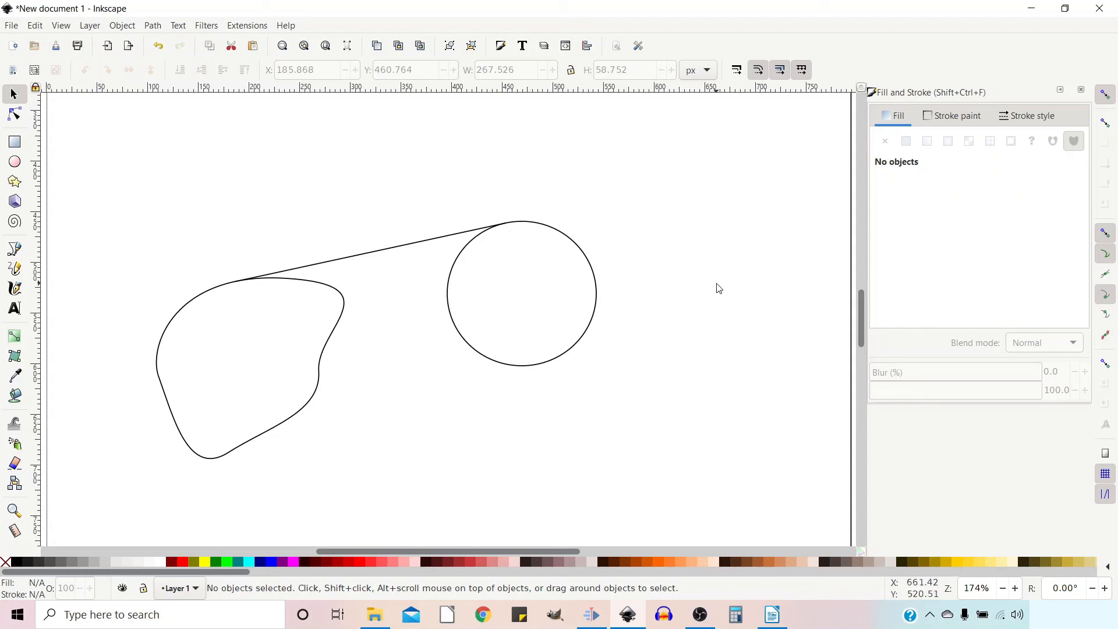